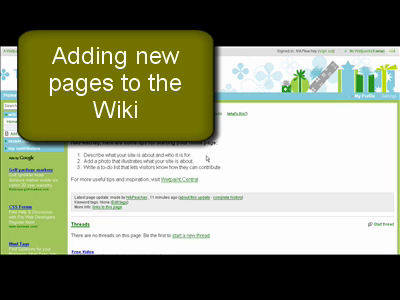
mouse_move(232, 170)
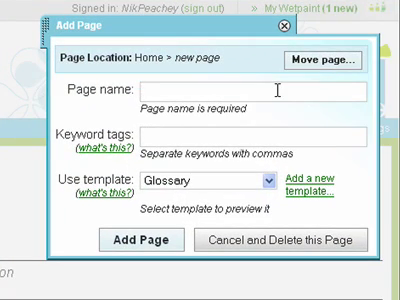
text(IT)
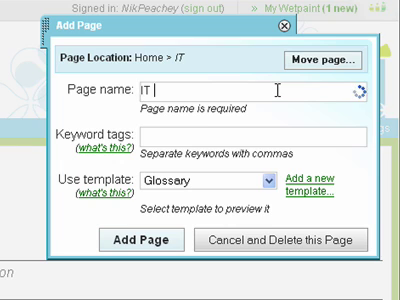
text(Jargon)
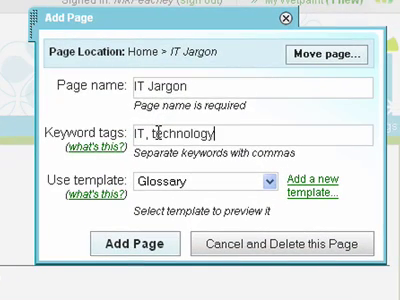
text(, defini)
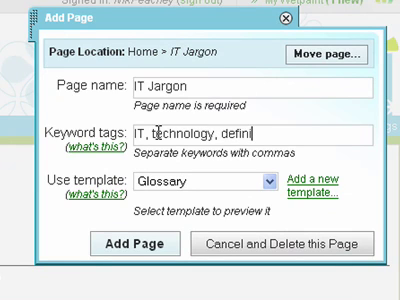
text(tions)
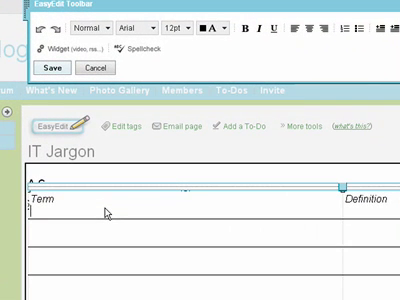
text(Wi)
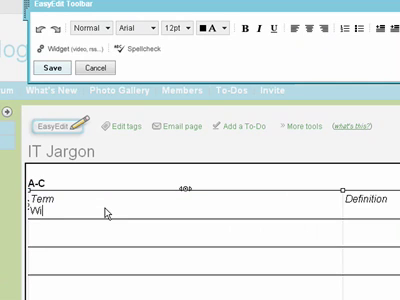